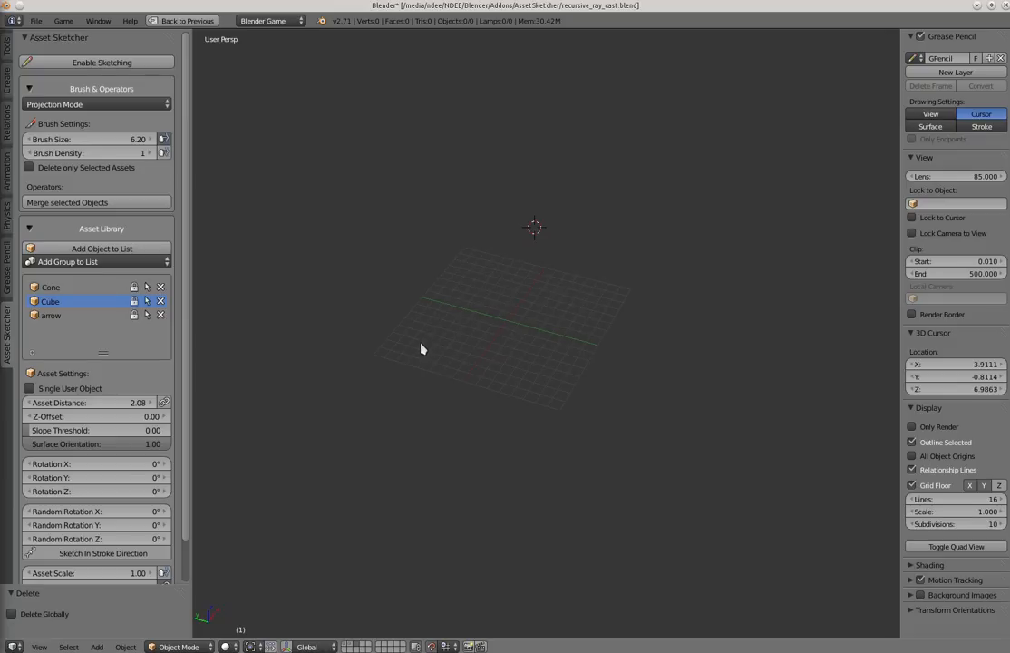
mouse_move(352, 251)
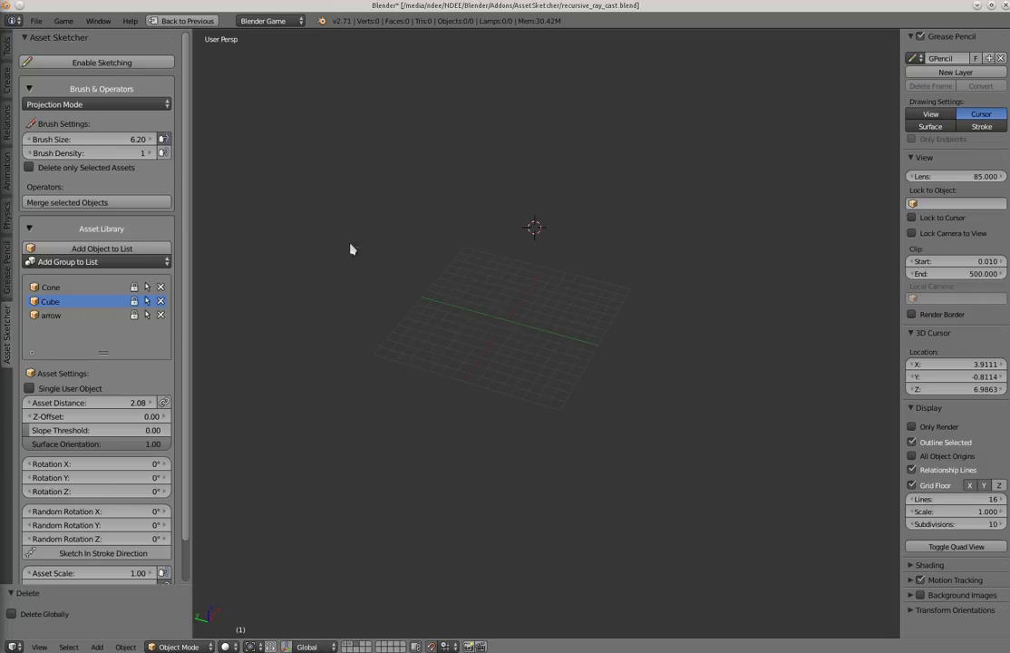
mouse_move(66, 107)
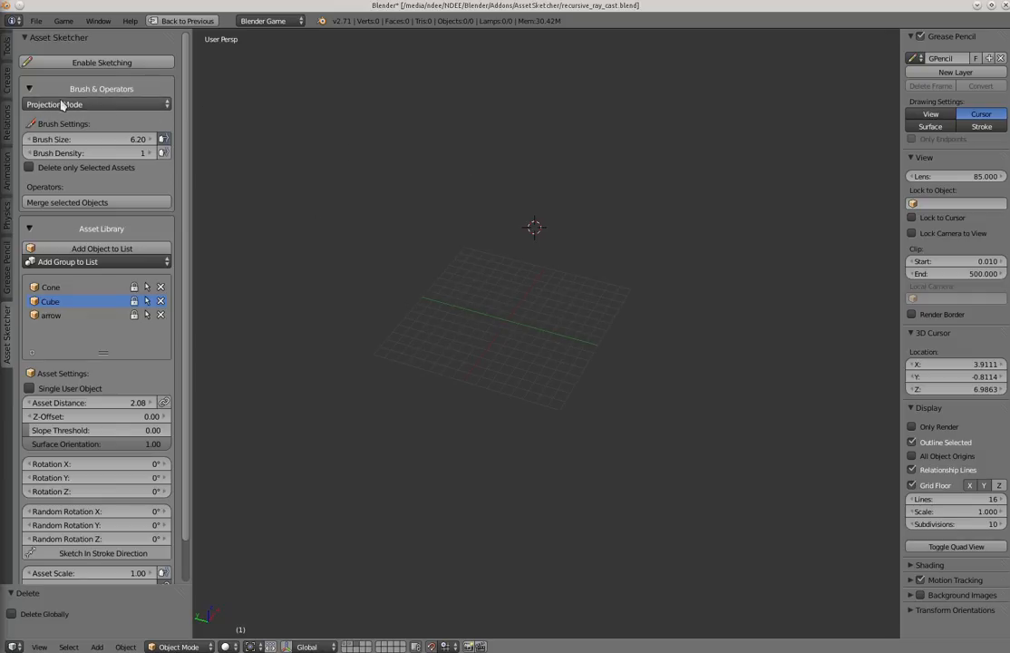
Step: Show the Asset Sketcher's list of sketching modes (Grid / Projection)
left_click(91, 103)
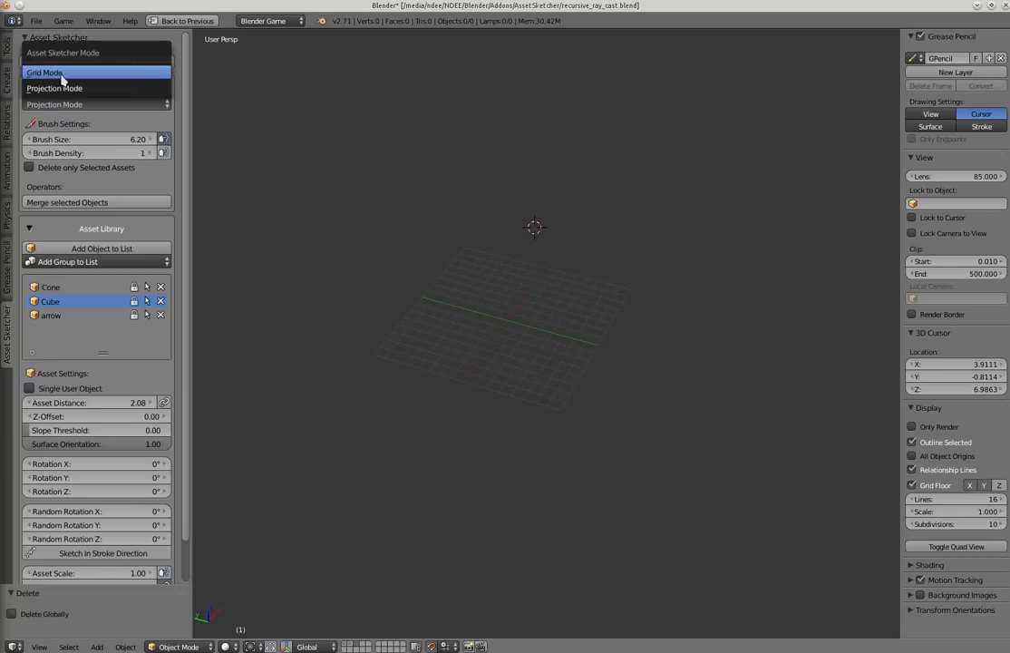
Step: Choose Grid Mode, enable sketching and paint a winding run of cube wall tiles on the floor
left_click(46, 72)
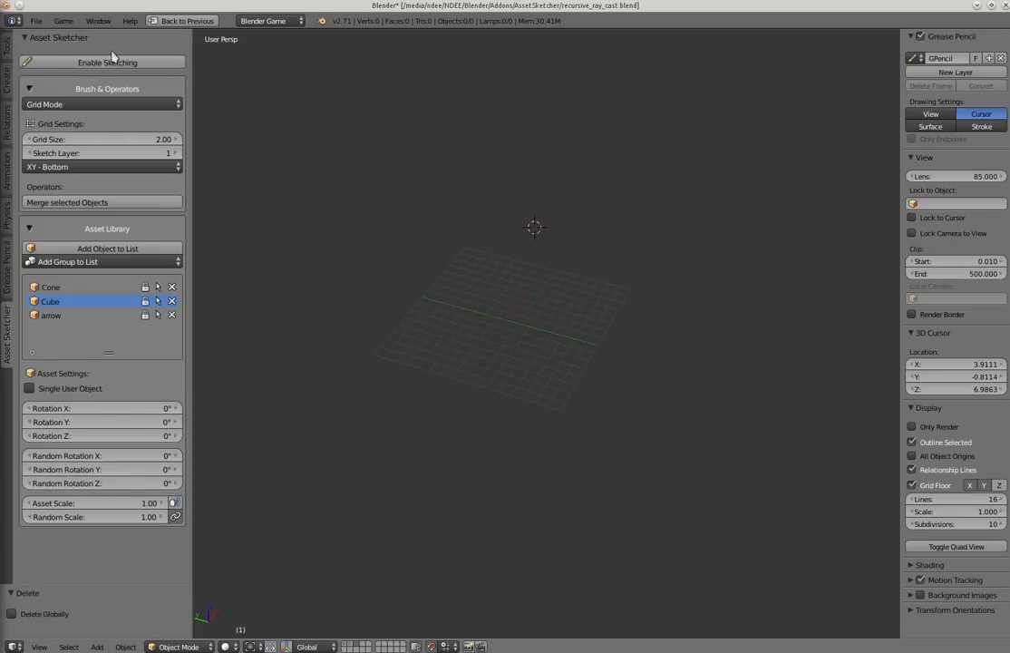
left_click(107, 62)
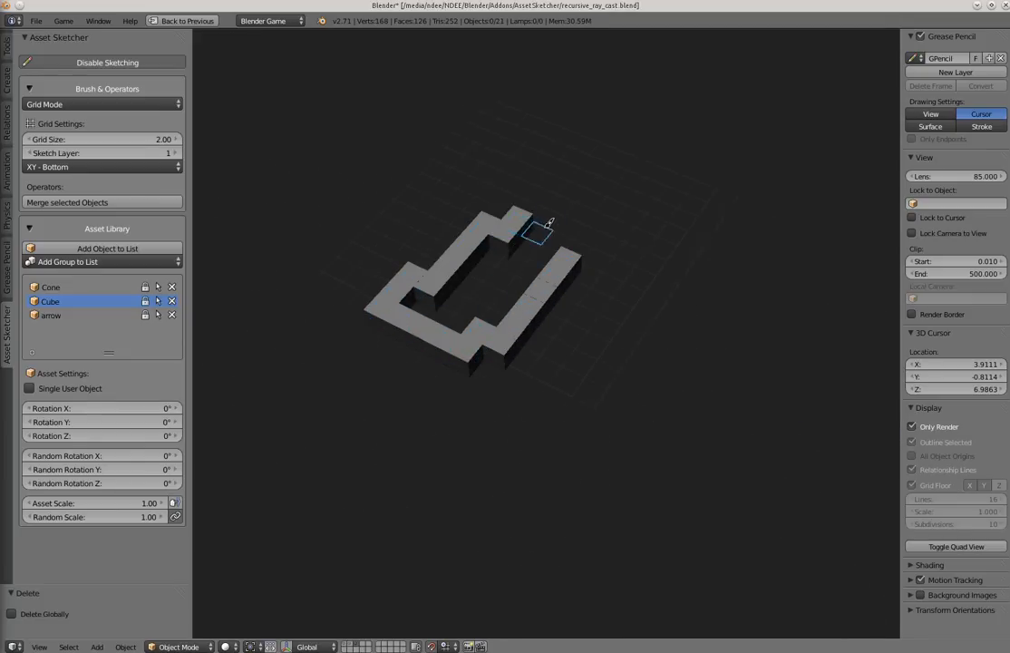
left_click(536, 390)
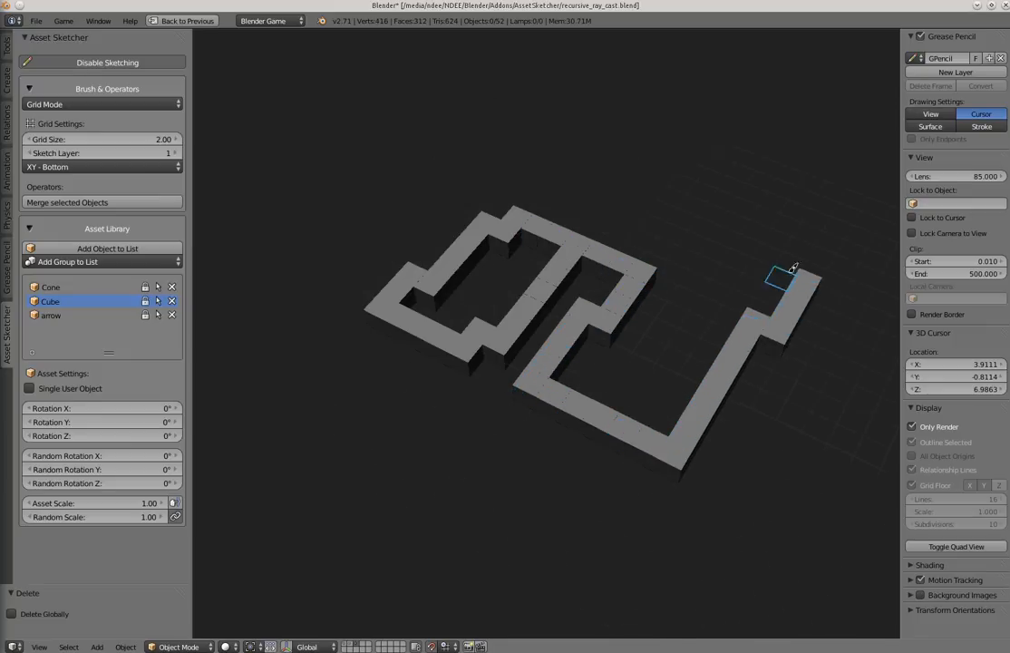
left_click_drag(780, 272, 408, 218)
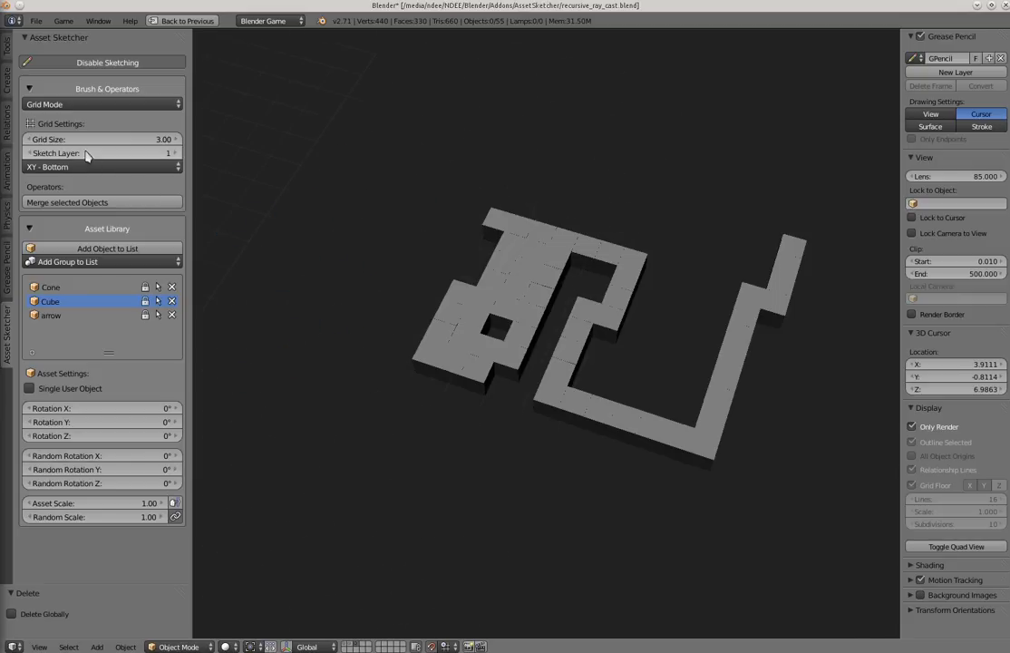
Step: Re-toggle sketching and add more cube wall runs spreading the maze across the floor grid
left_click(107, 61)
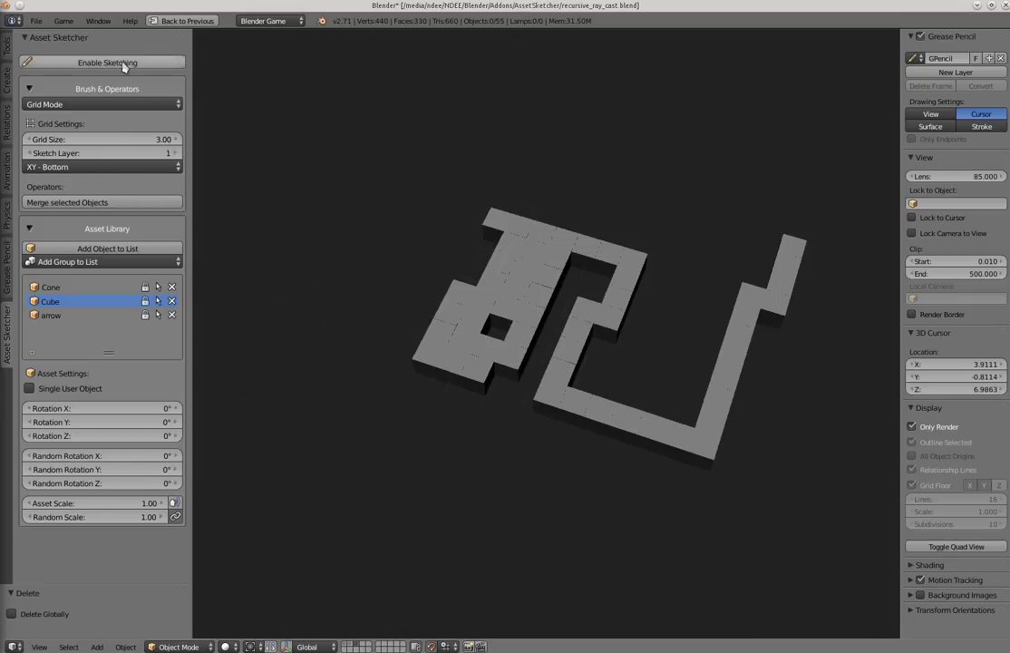
left_click(107, 61)
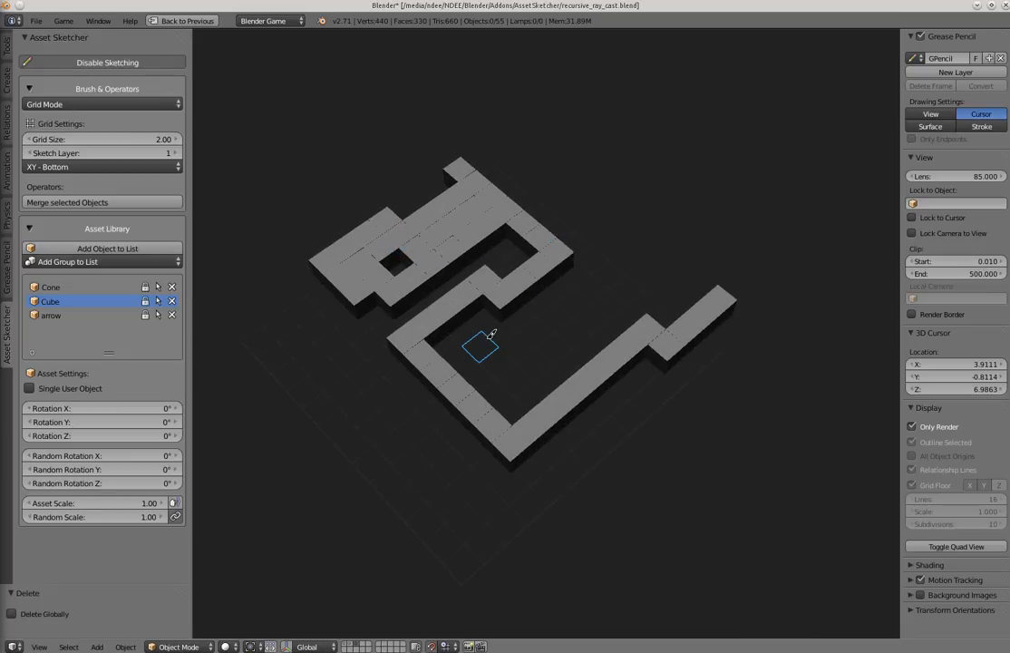
left_click(174, 152)
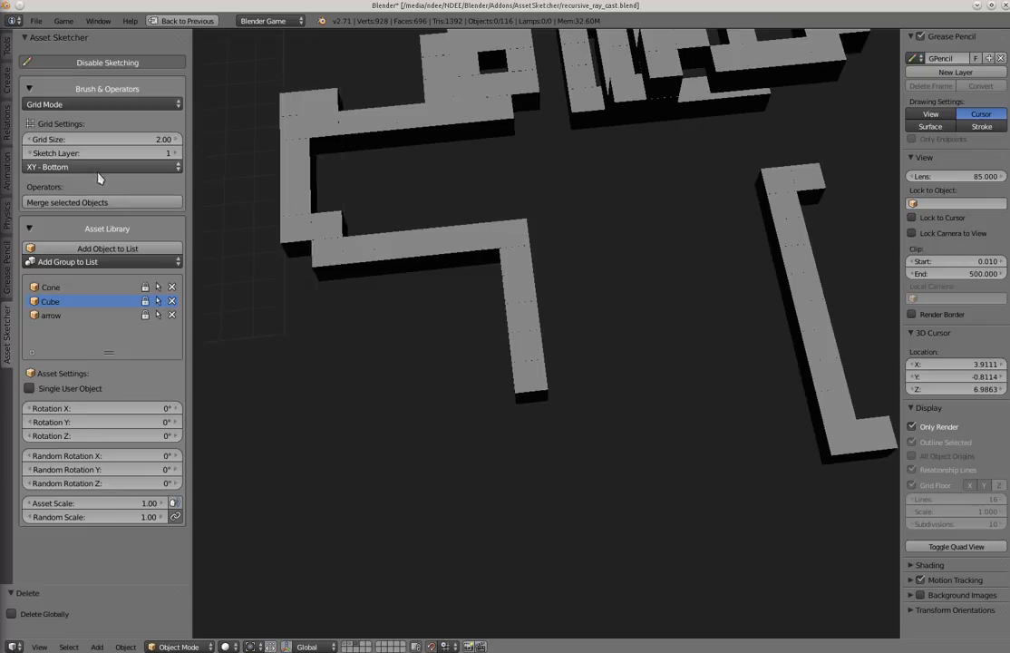
left_click(100, 167)
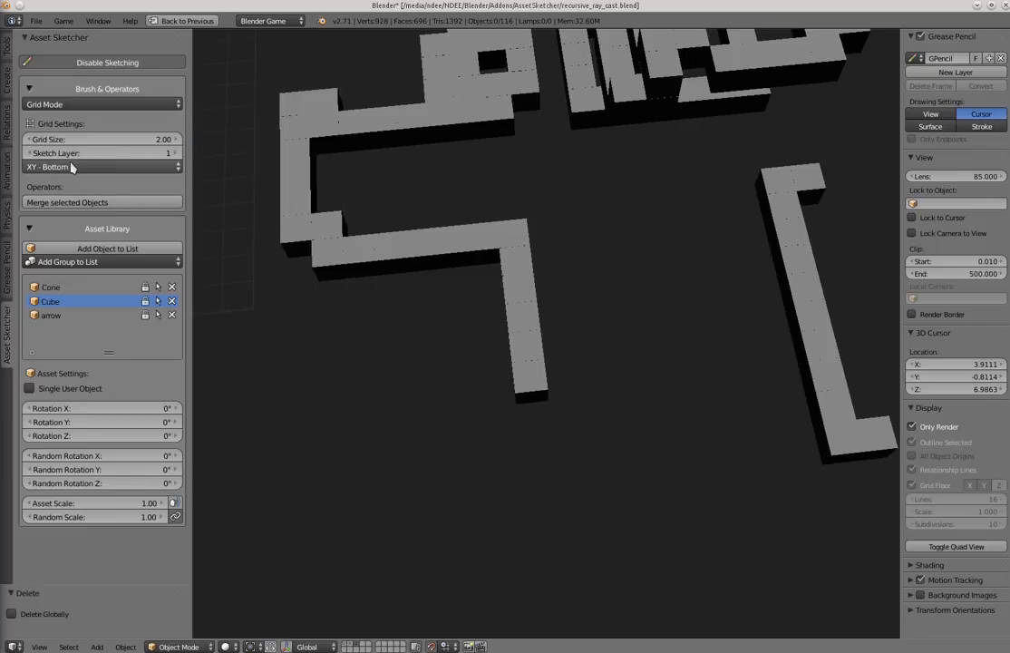
Step: Stack cubes into a small upright arch on the YZ - Side sketch layer
left_click(100, 167)
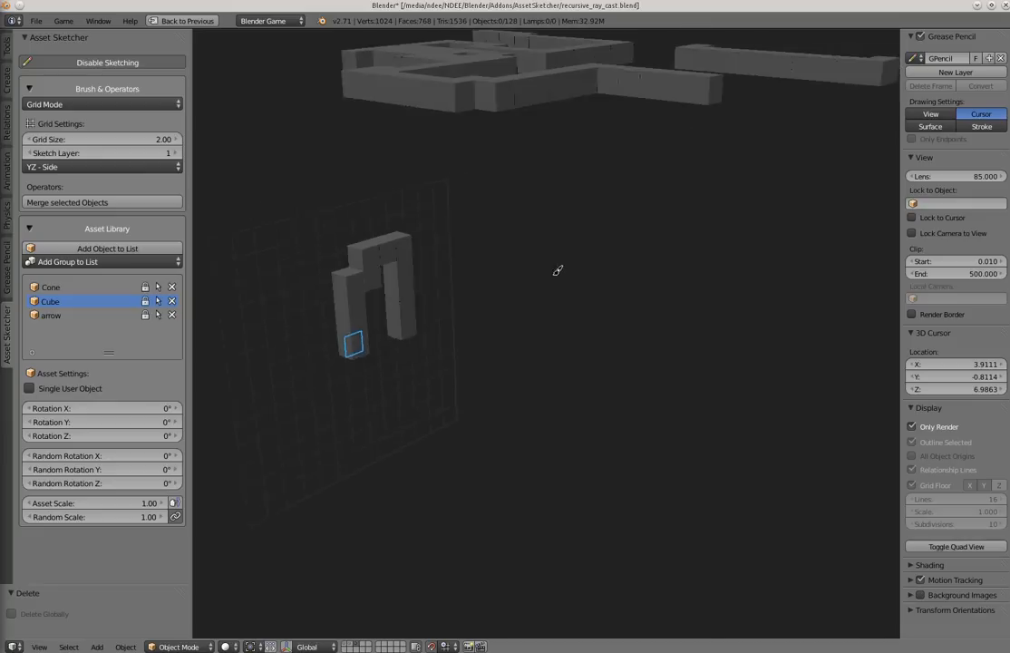
left_click(100, 167)
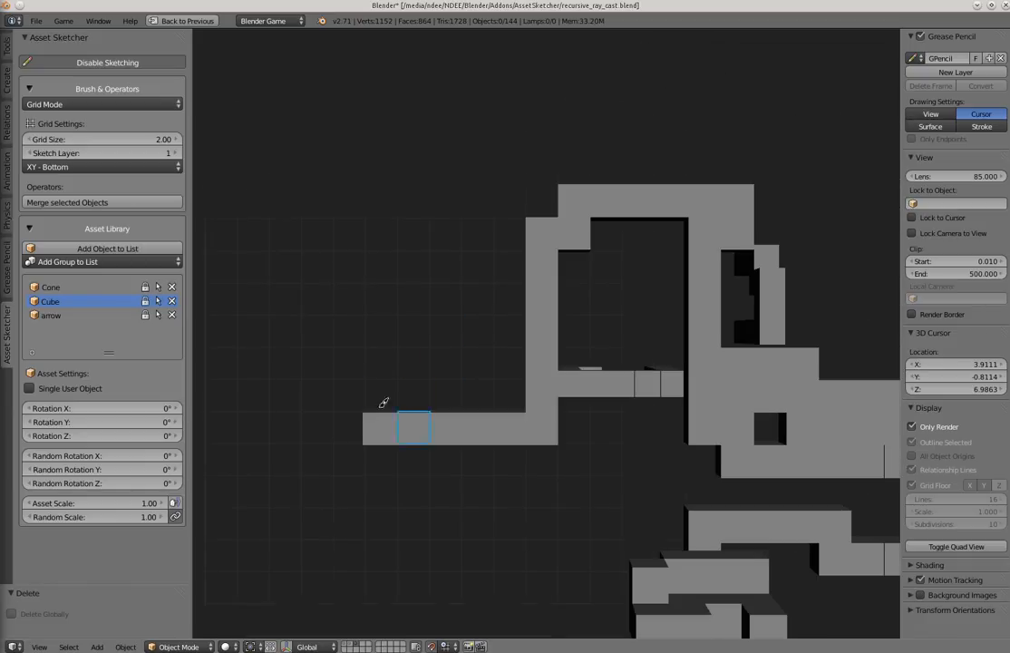
Step: Delete the old maze with X and paint a fresh rectangular cube-wall enclosure on the grid
key("x")
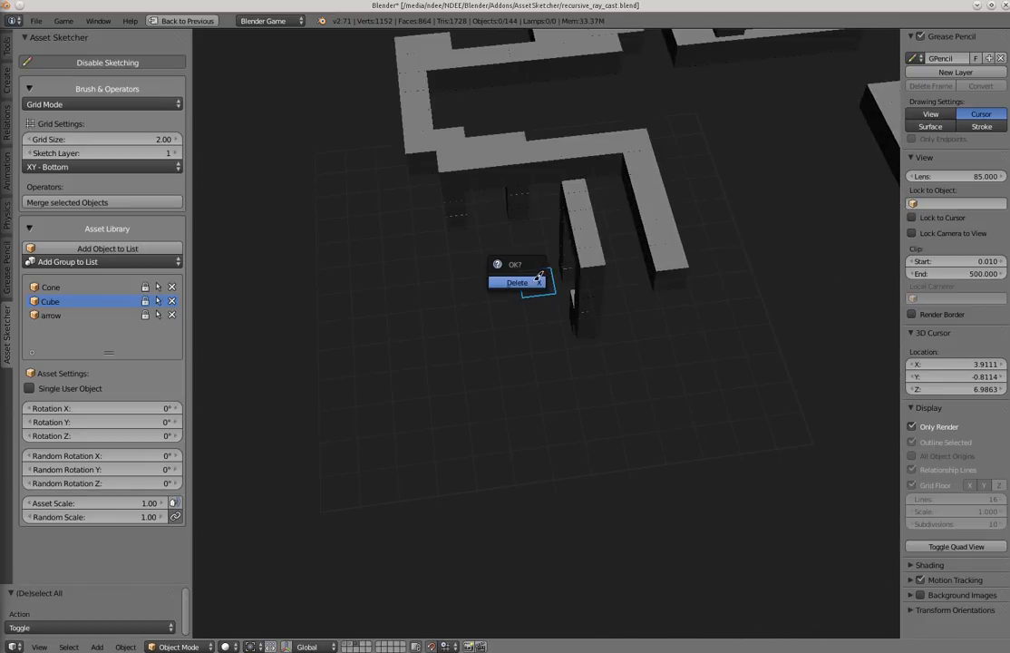
left_click(515, 282)
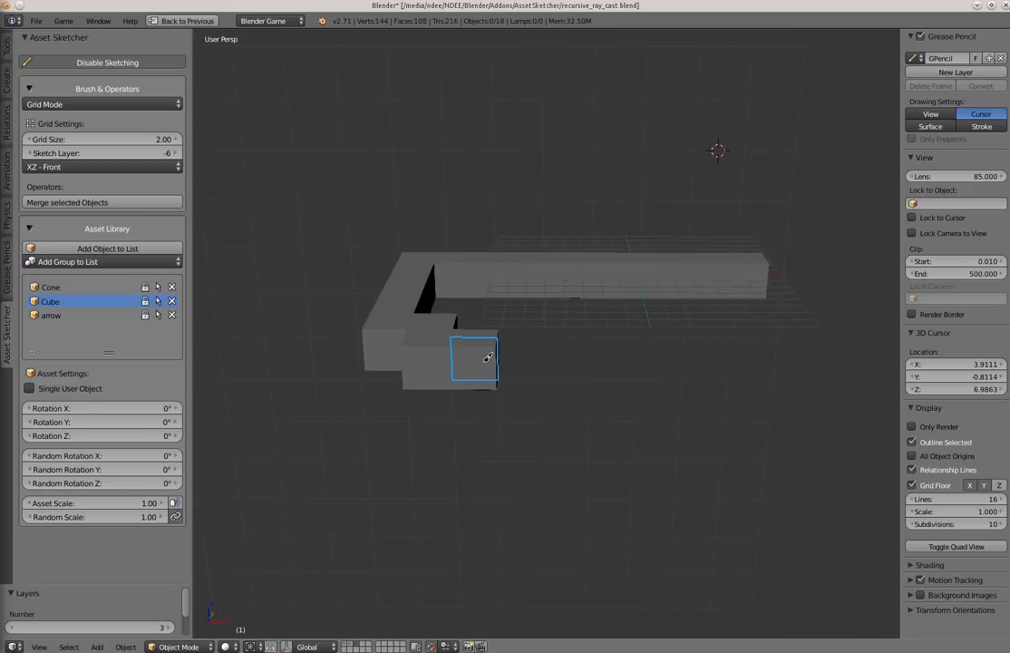
left_click_drag(475, 355, 544, 376)
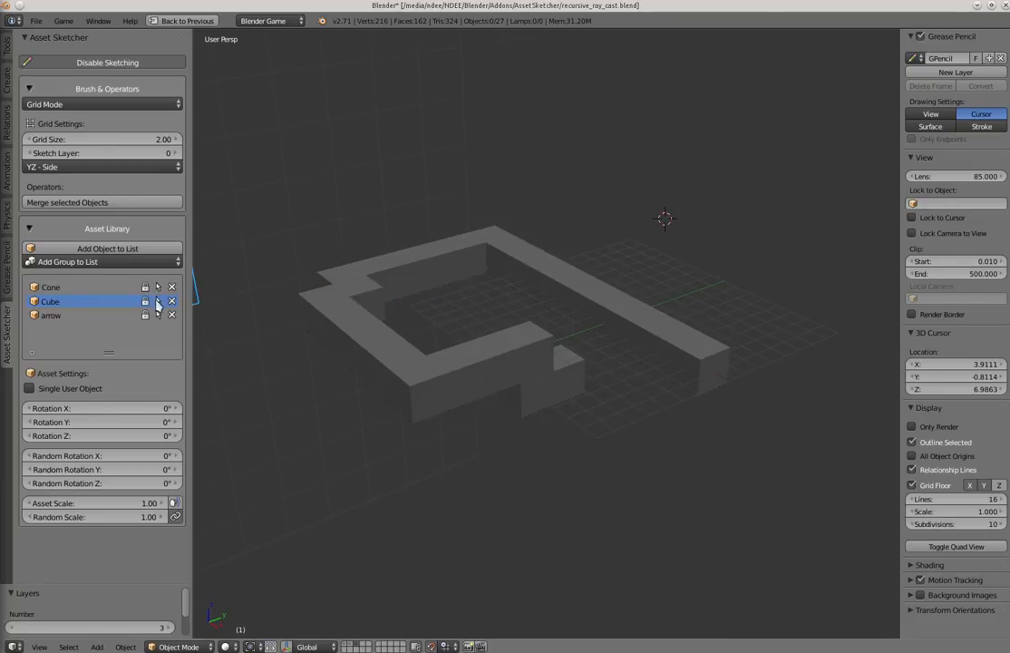
Step: Merge the tiled cube enclosure into a single object and orbit to inspect it
left_click(87, 203)
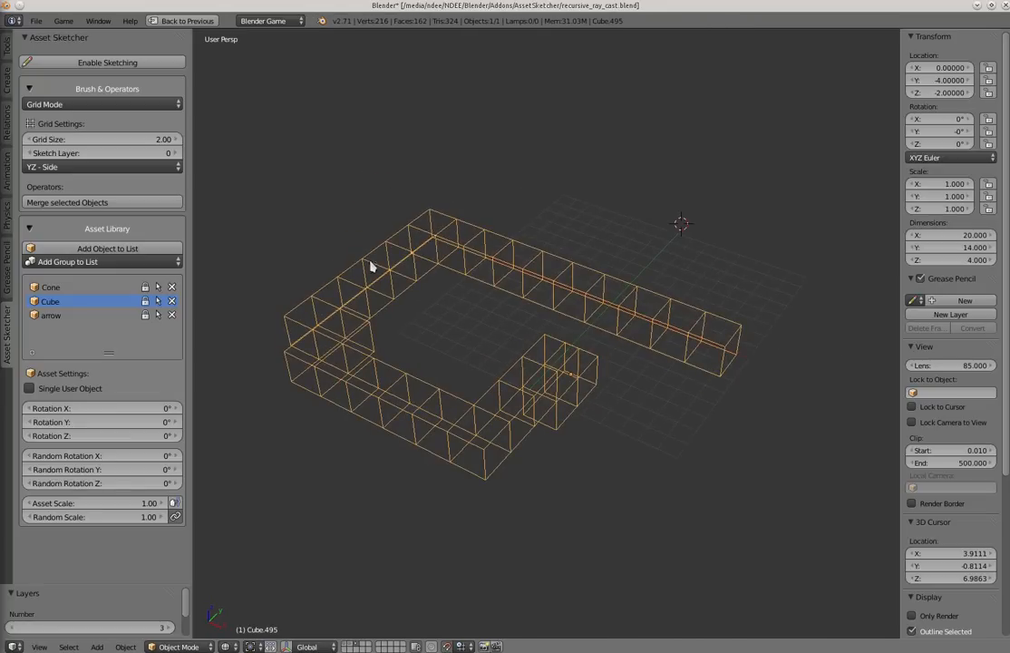
mouse_move(399, 272)
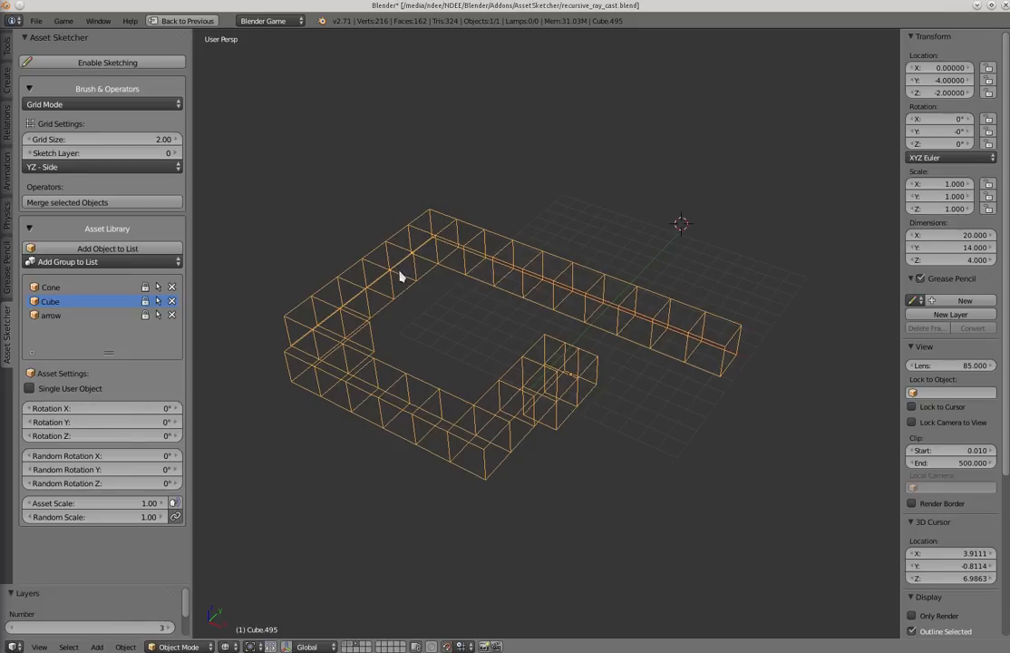
left_click(399, 276)
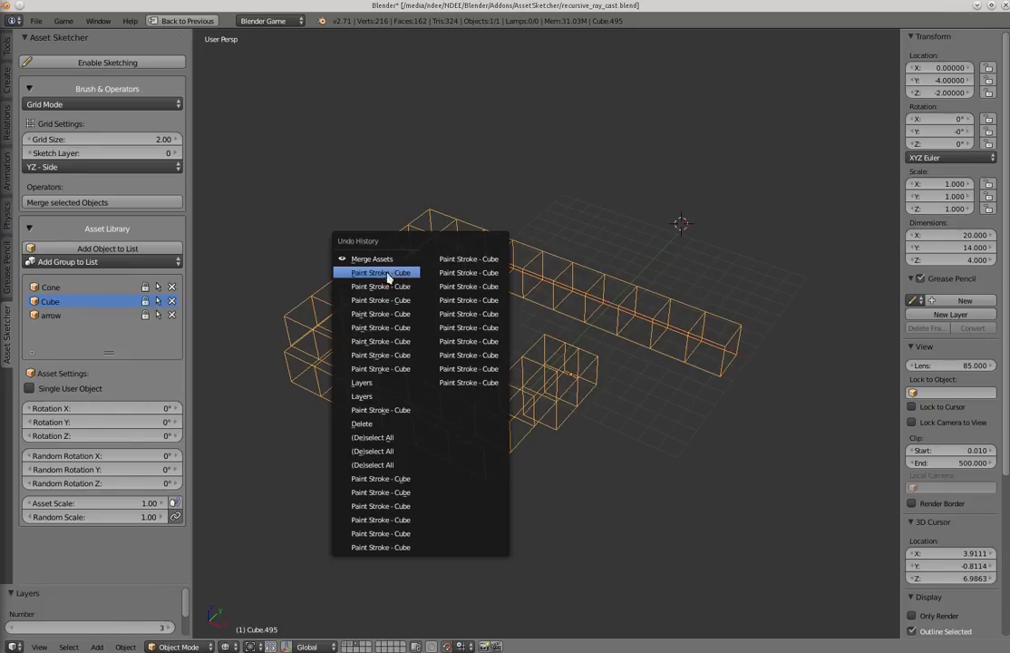
left_click(381, 272)
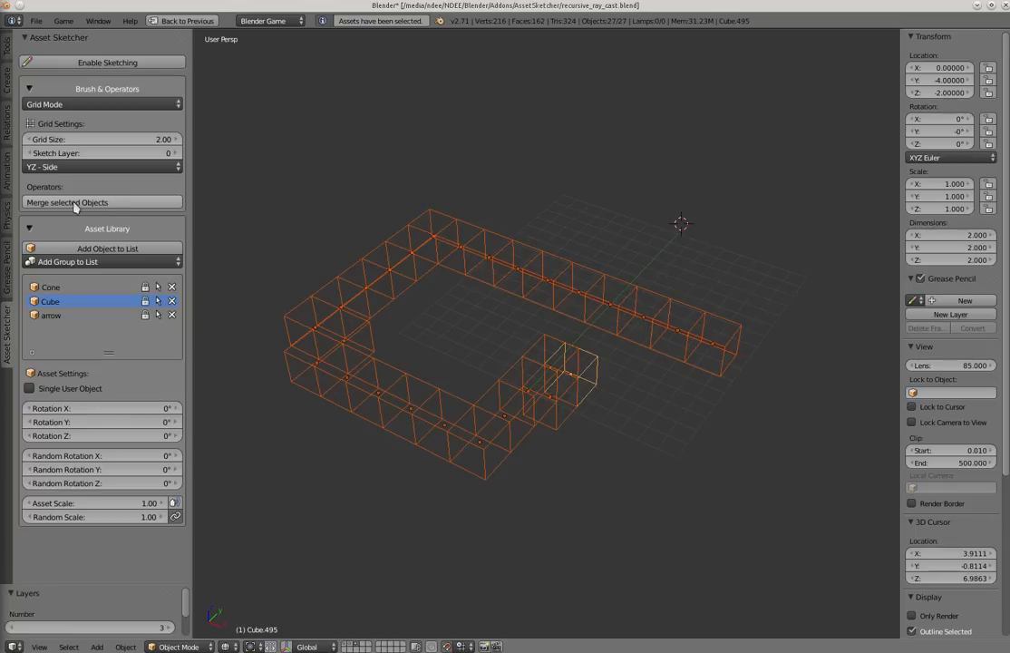
mouse_move(134, 207)
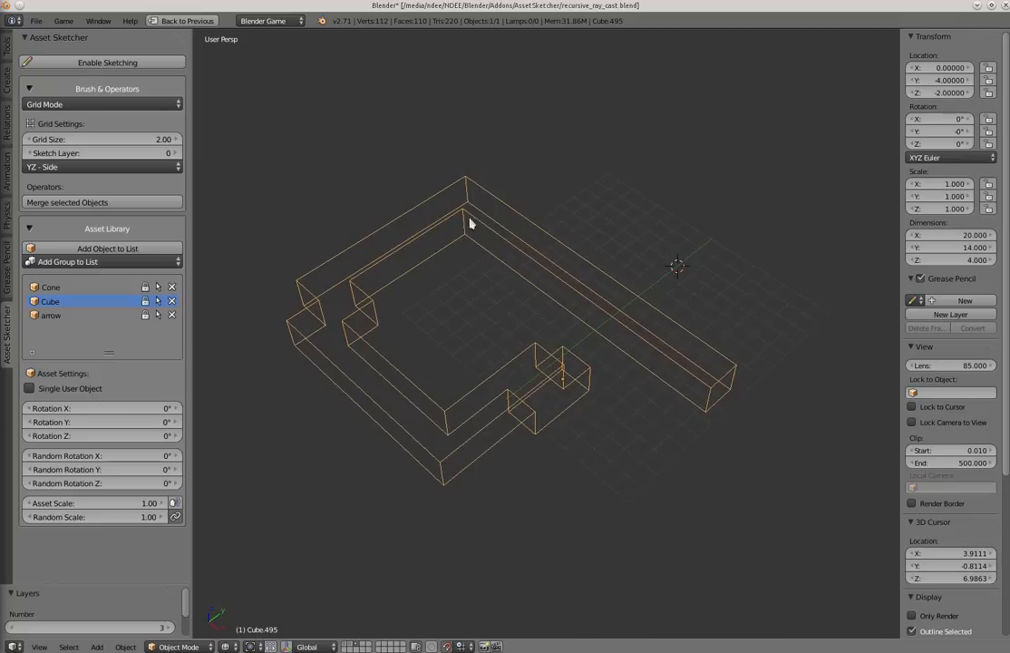
left_click_drag(469, 224, 453, 275)
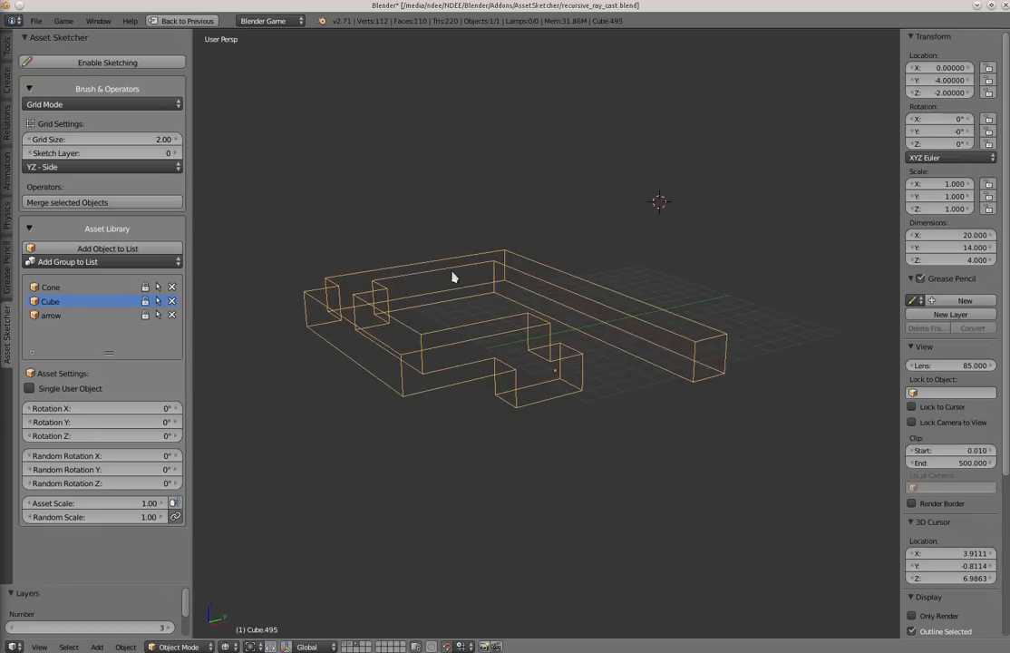
mouse_move(486, 341)
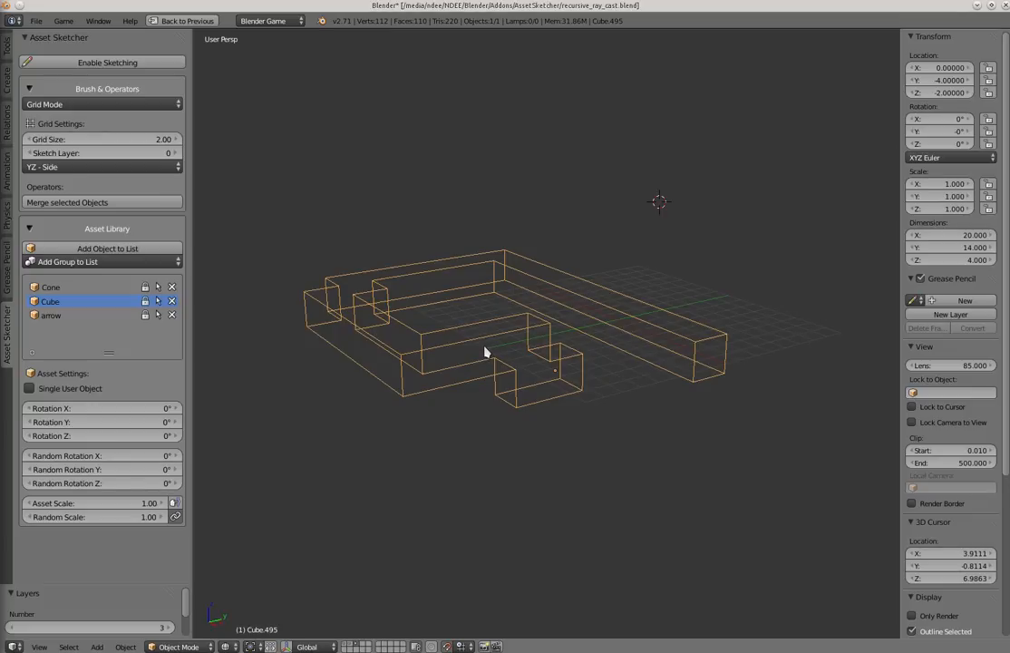
mouse_move(483, 352)
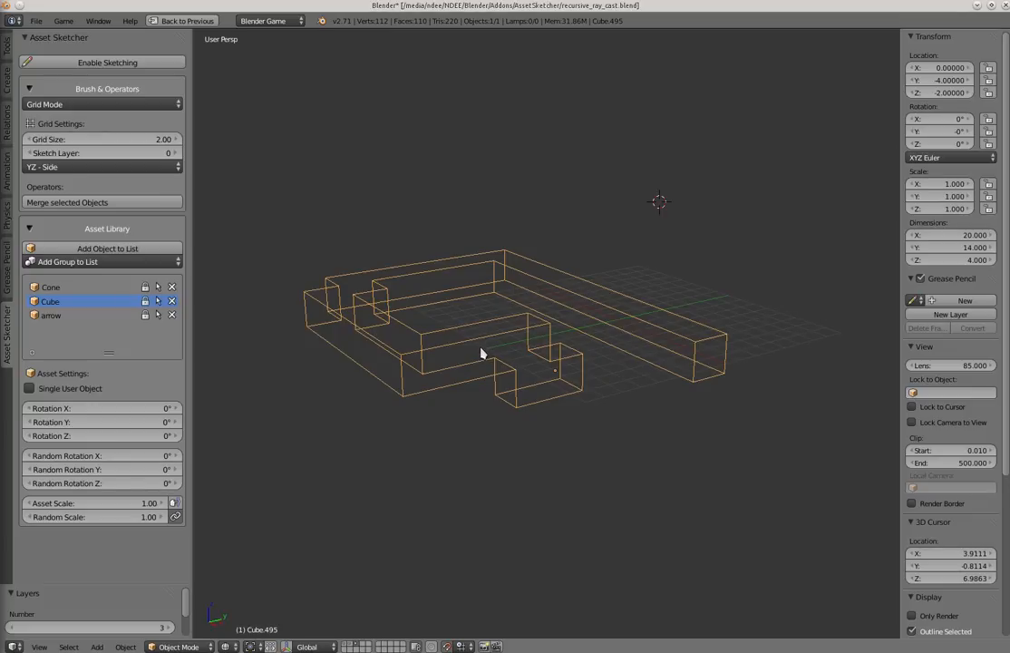
mouse_move(482, 348)
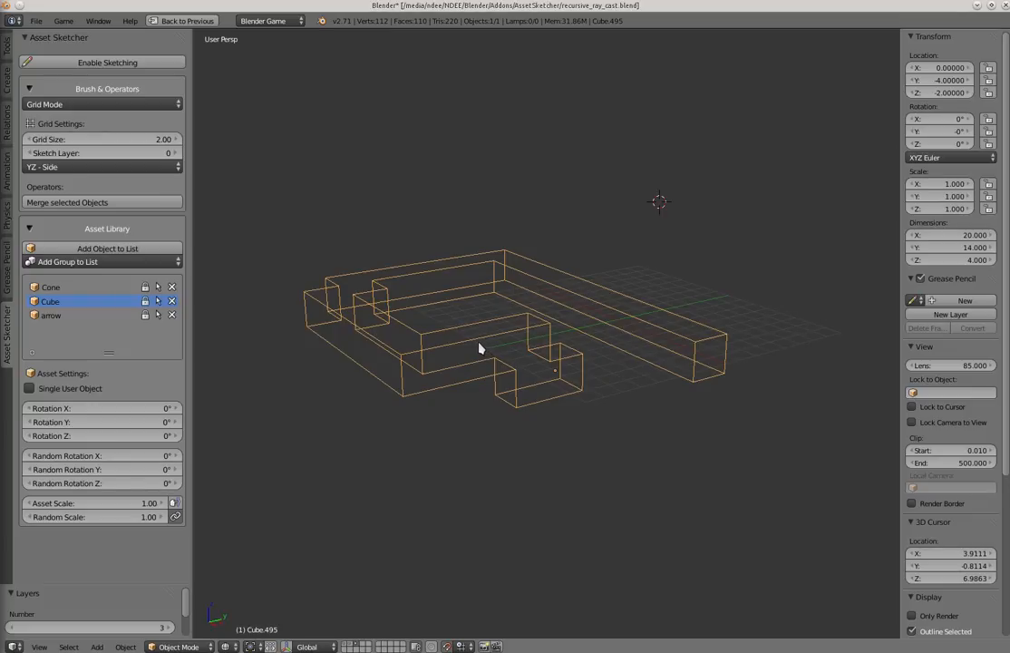
left_click_drag(481, 348, 460, 323)
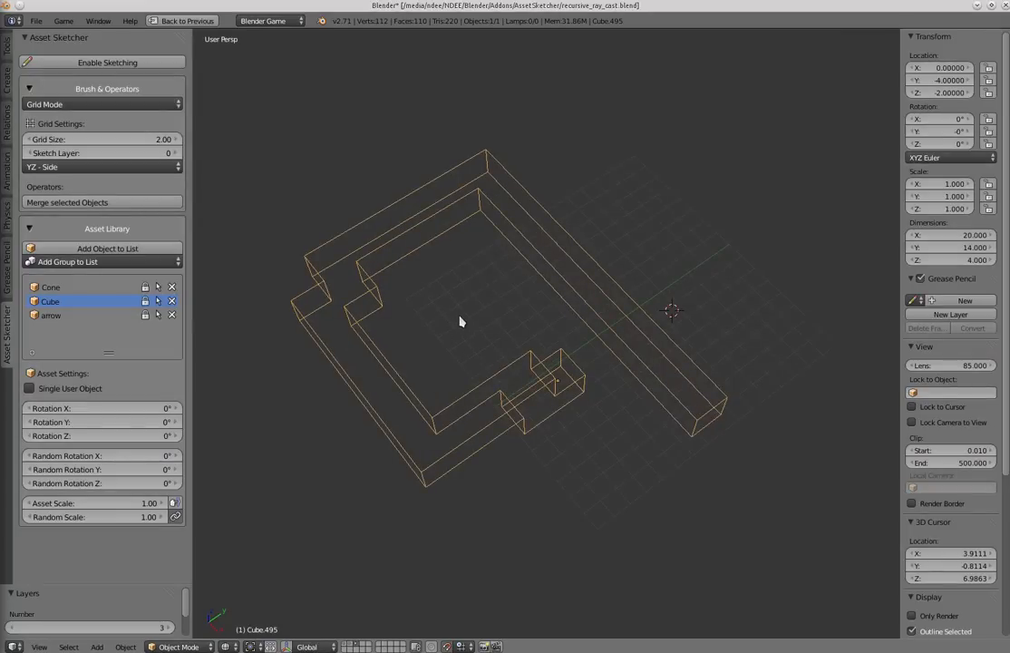
mouse_move(465, 330)
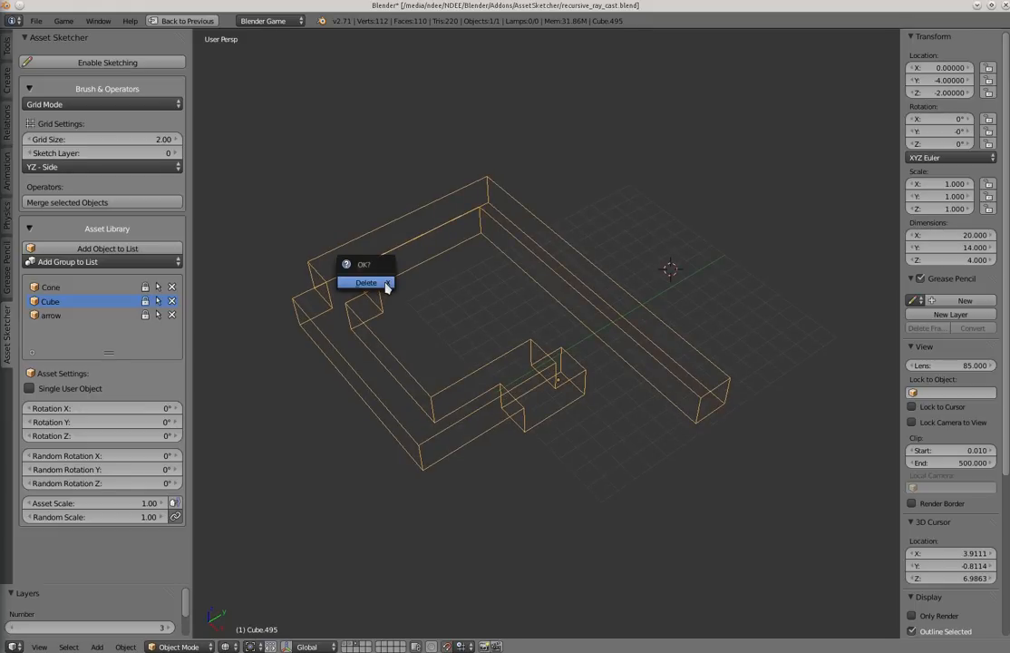
Step: Delete the merged wall and re-enable asset sketching over the empty grid
left_click(367, 283)
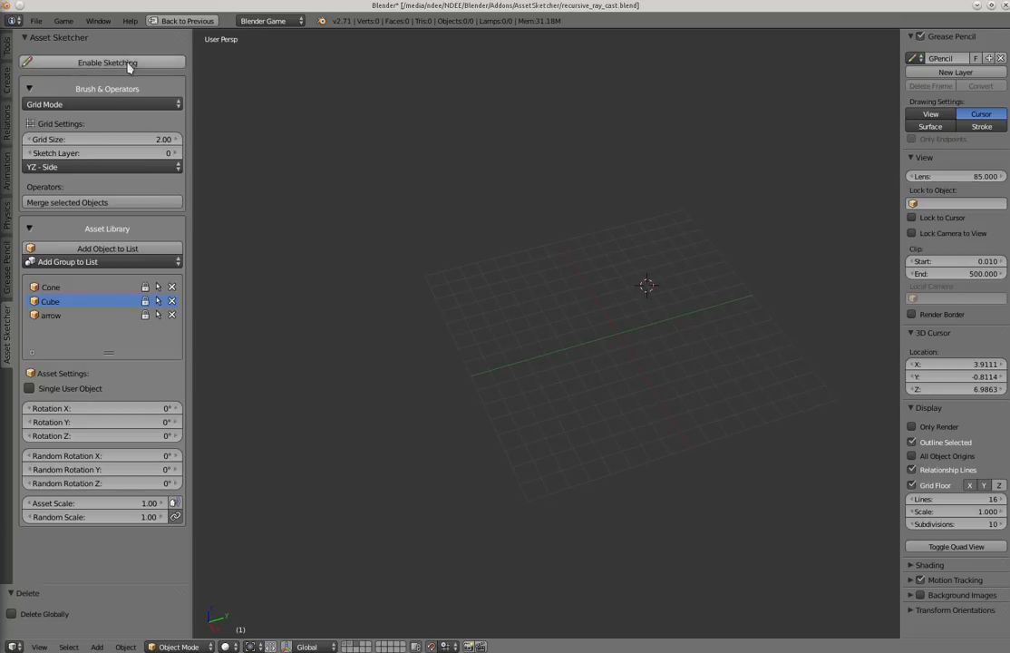
left_click(107, 62)
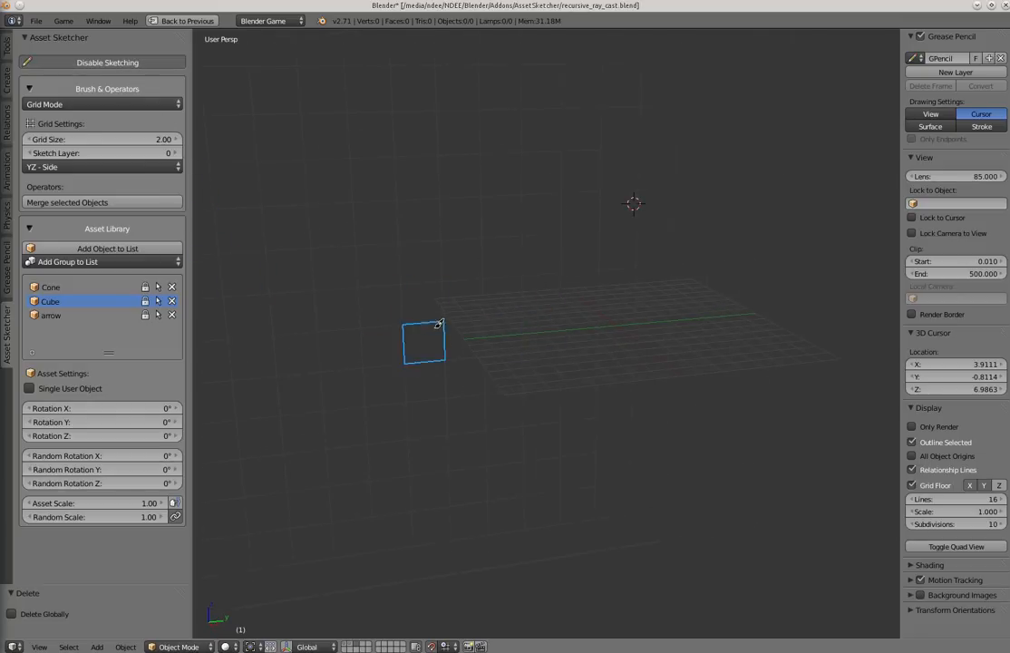
Step: Place the first cube of a new C-shaped wall on the XY - Bottom floor layer
left_click(100, 167)
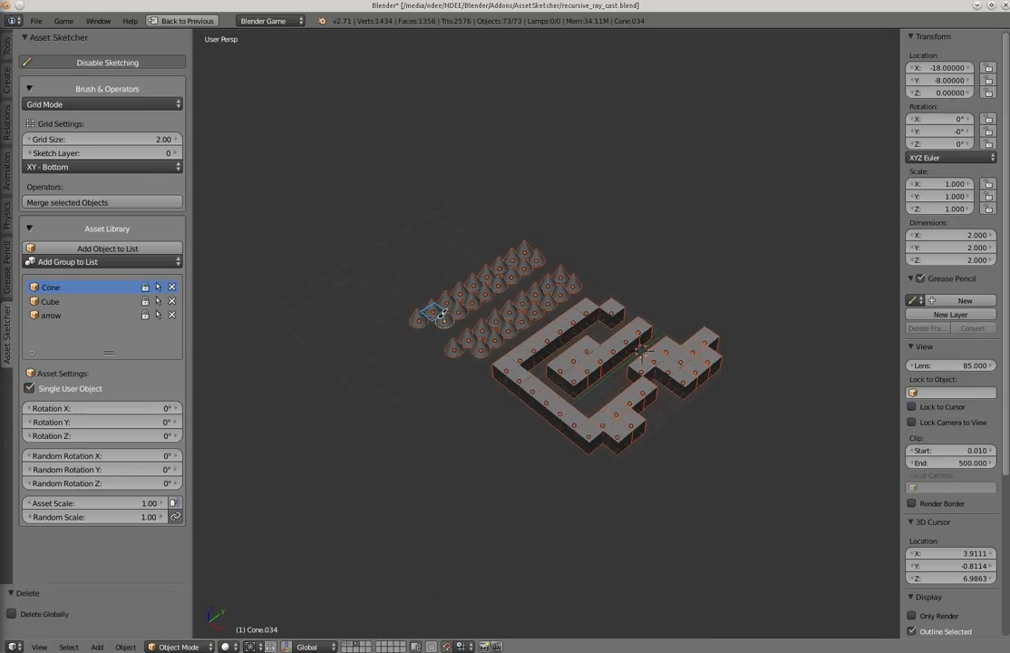
mouse_move(431, 327)
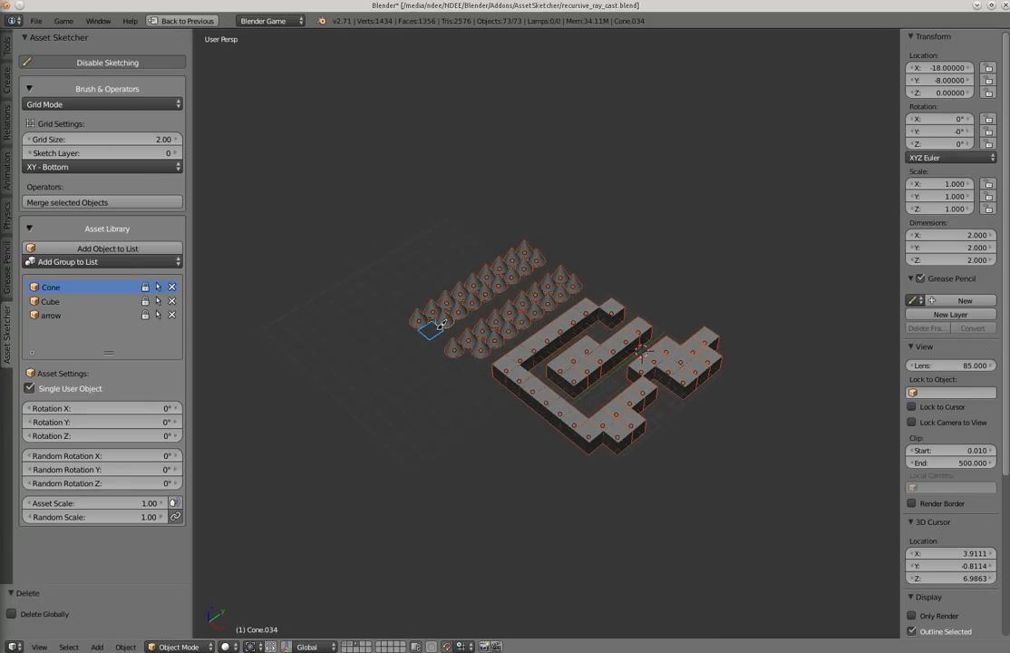
mouse_move(439, 326)
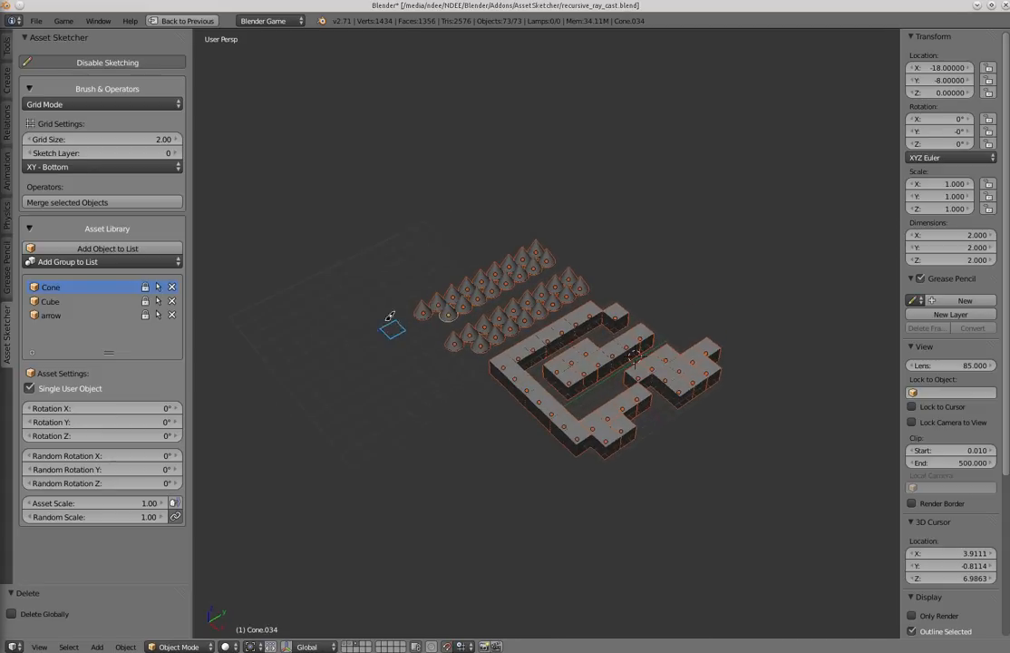
mouse_move(436, 323)
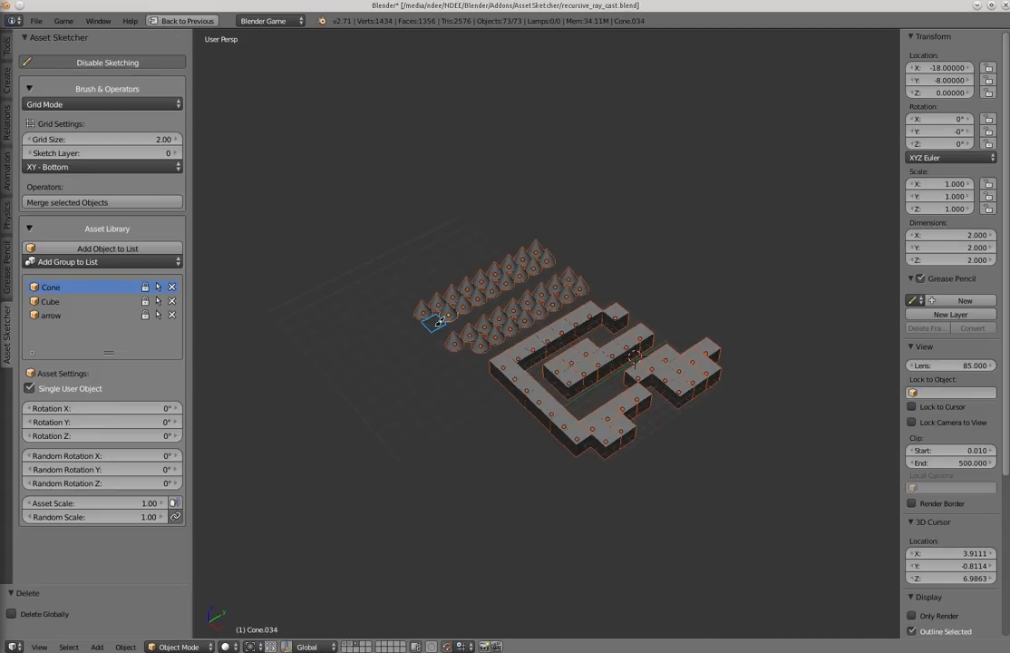